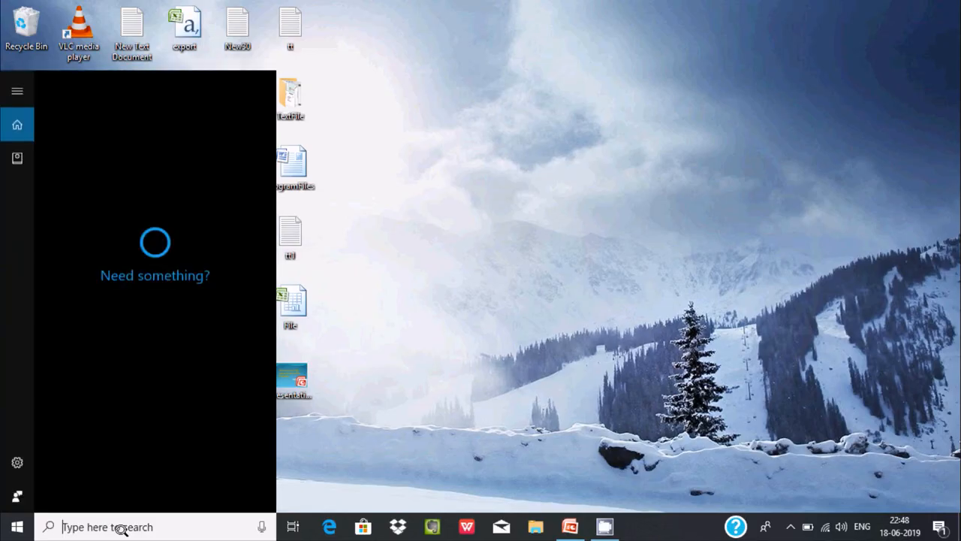
Step: Search the Start menu for 'windows' to find the Windows features setting
text(w)
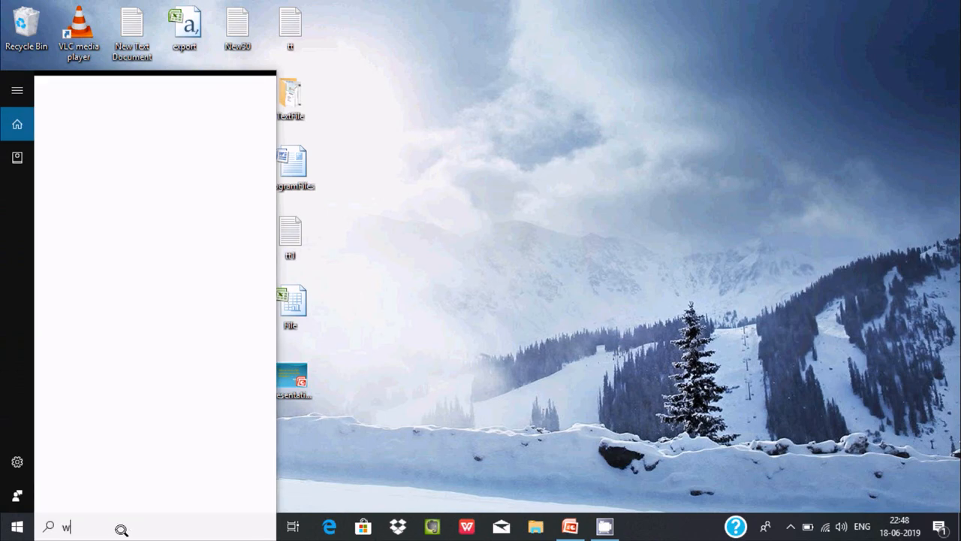
text(indows feature)
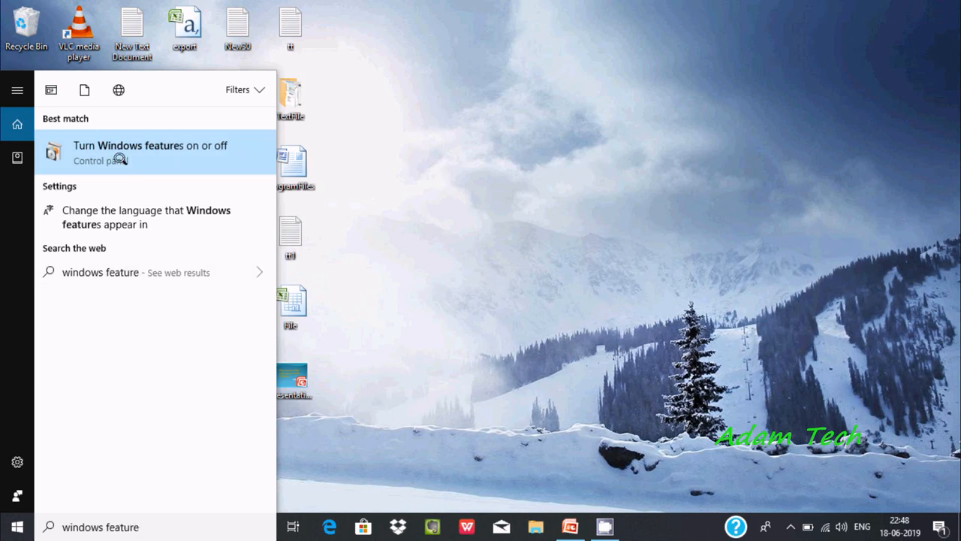
Step: Turn on Internet Information Services and expand it in a maximized Windows Features dialog
click(493, 228)
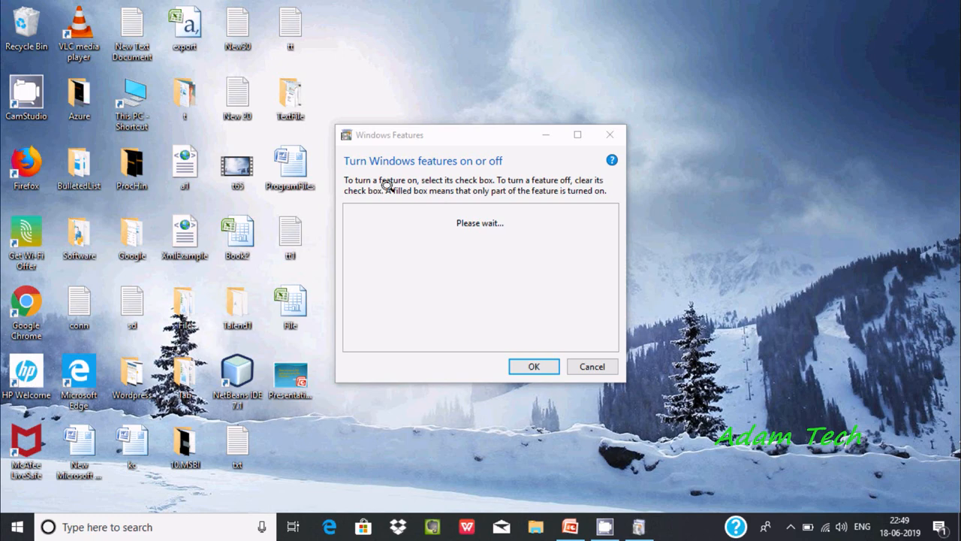
mouse_move(443, 182)
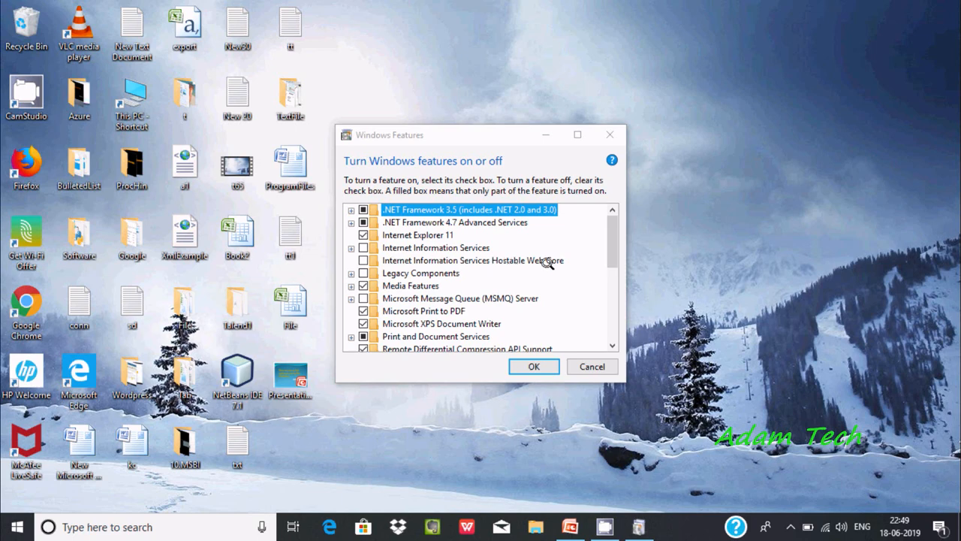
click(436, 246)
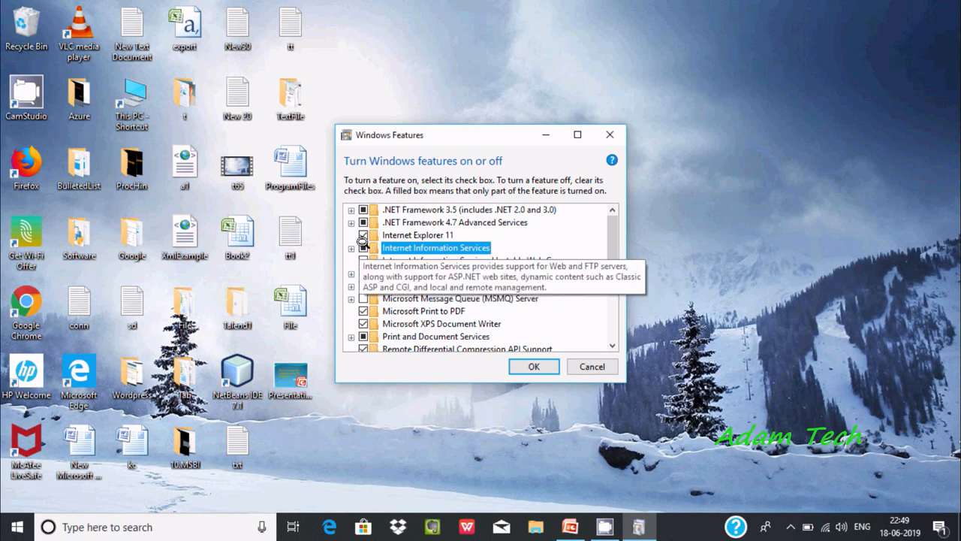
click(351, 247)
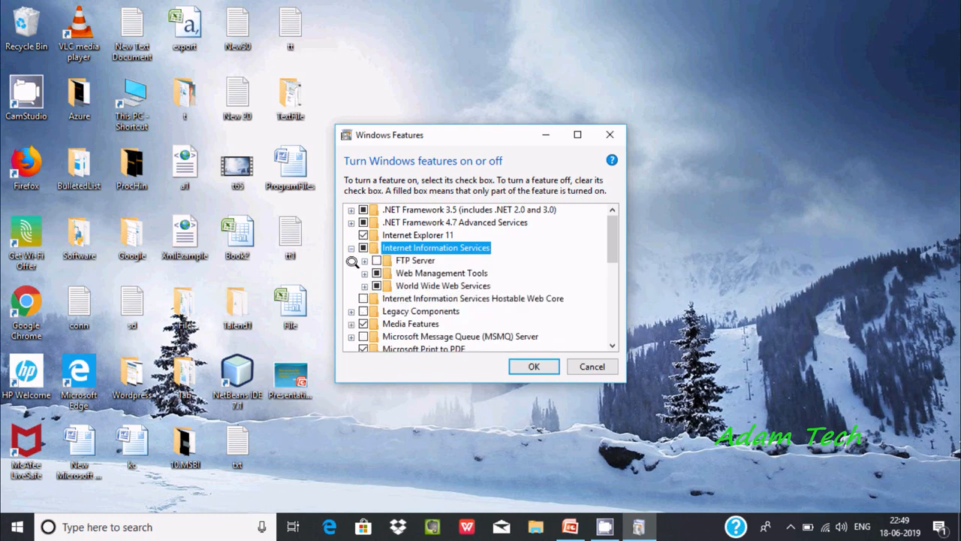
click(577, 135)
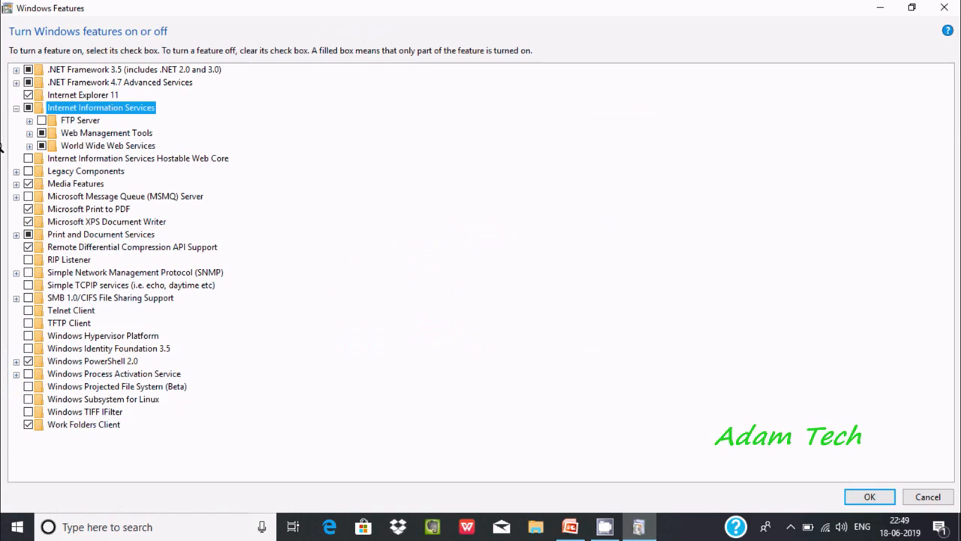
mouse_move(24, 144)
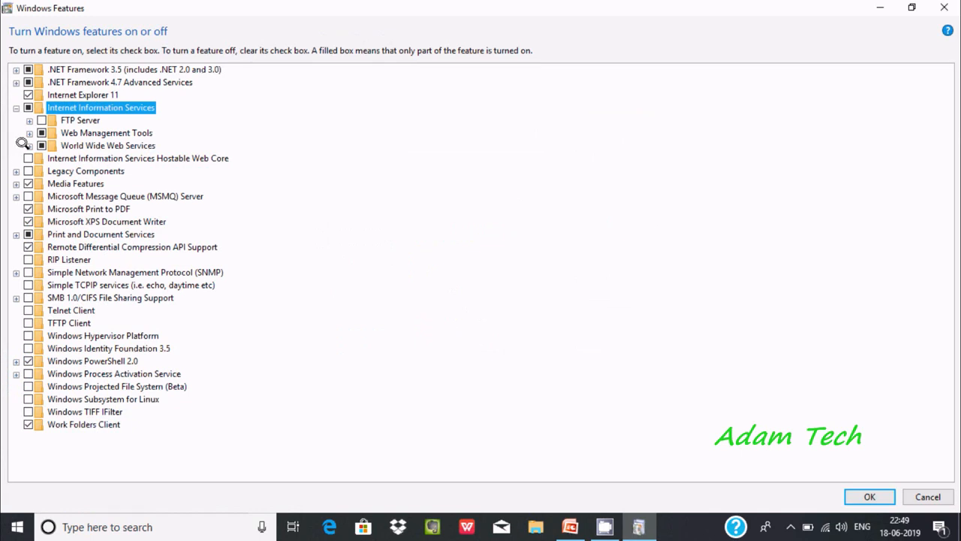
mouse_move(108, 144)
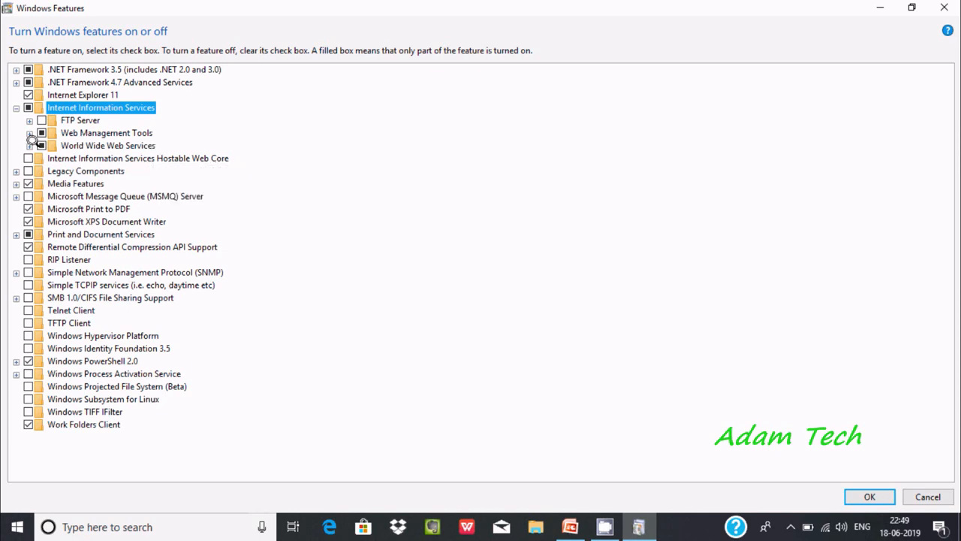
Step: Enable CGI under World Wide Web Services > Application Development Features and apply with OK
click(30, 144)
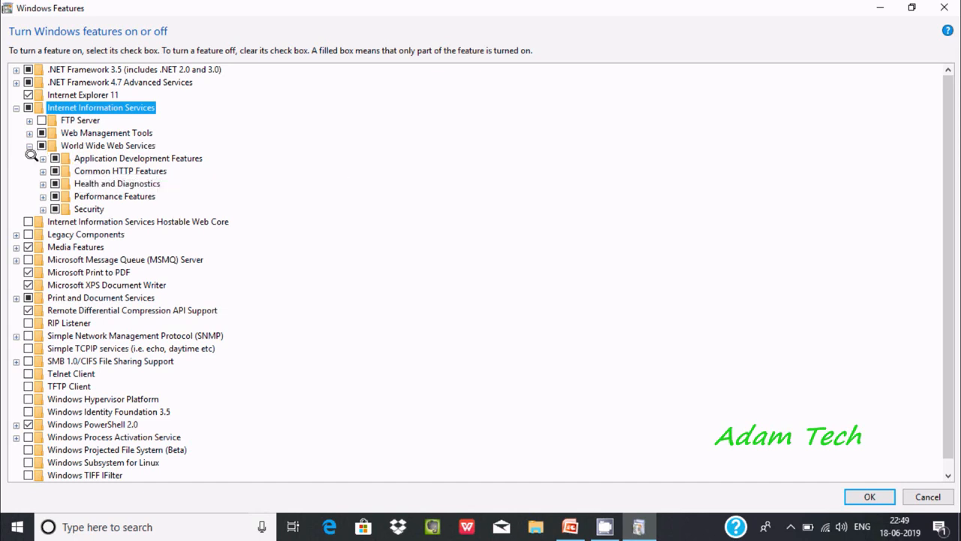
click(42, 158)
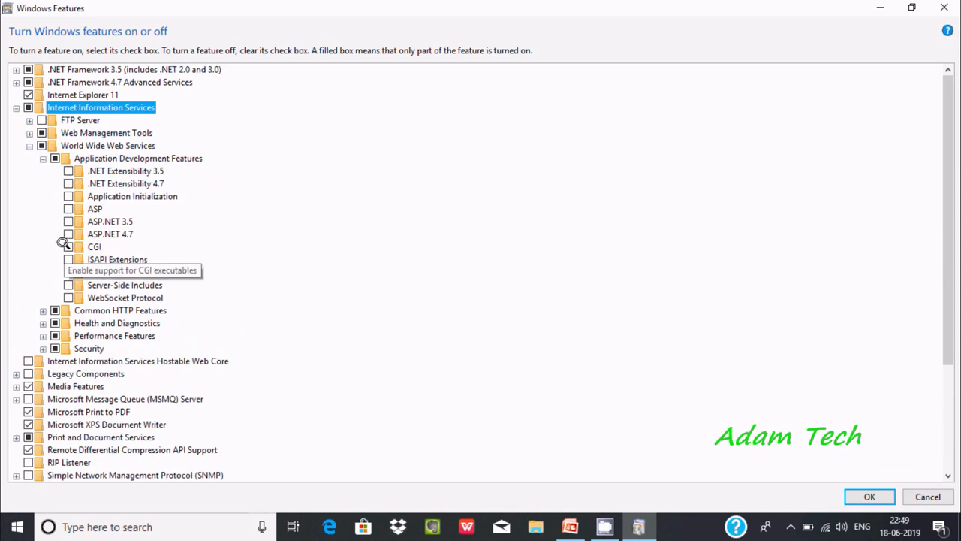
click(69, 247)
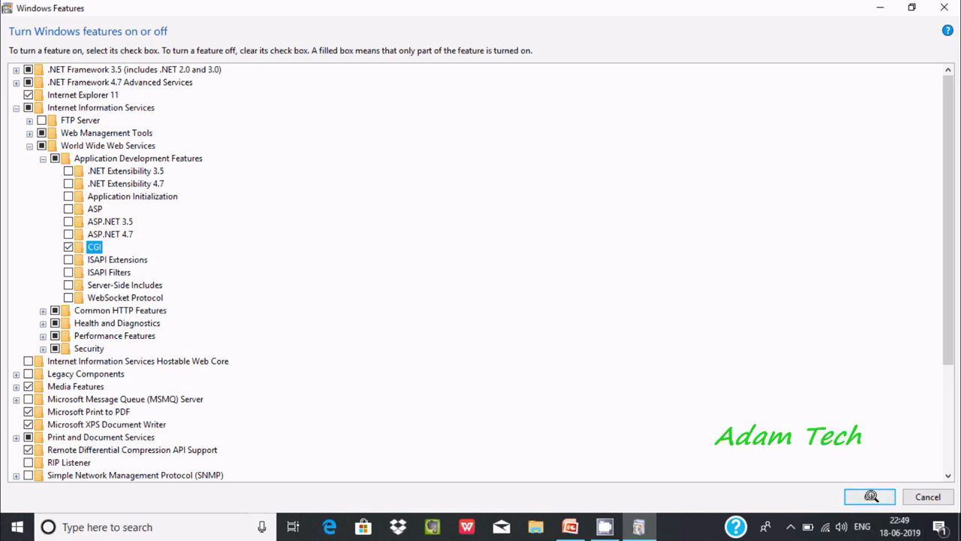
click(869, 495)
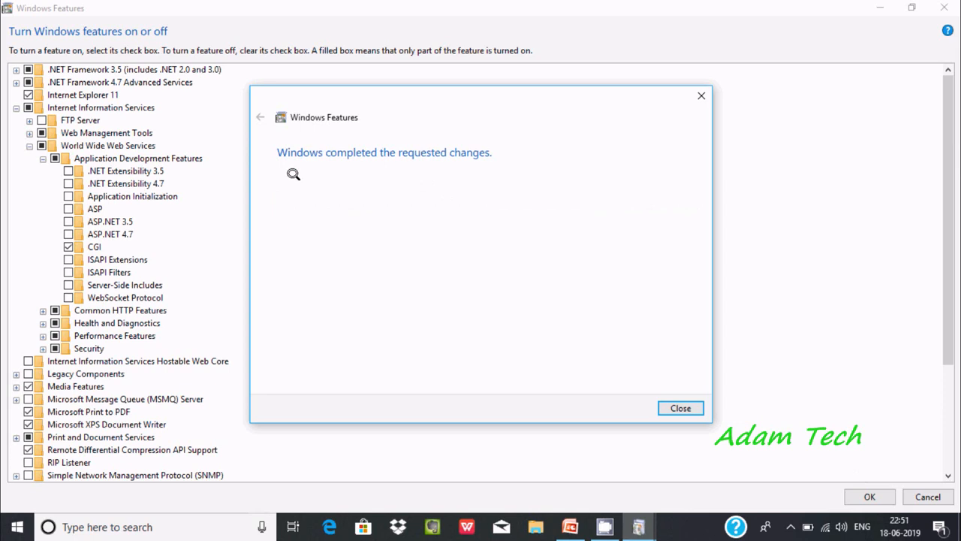
mouse_move(393, 159)
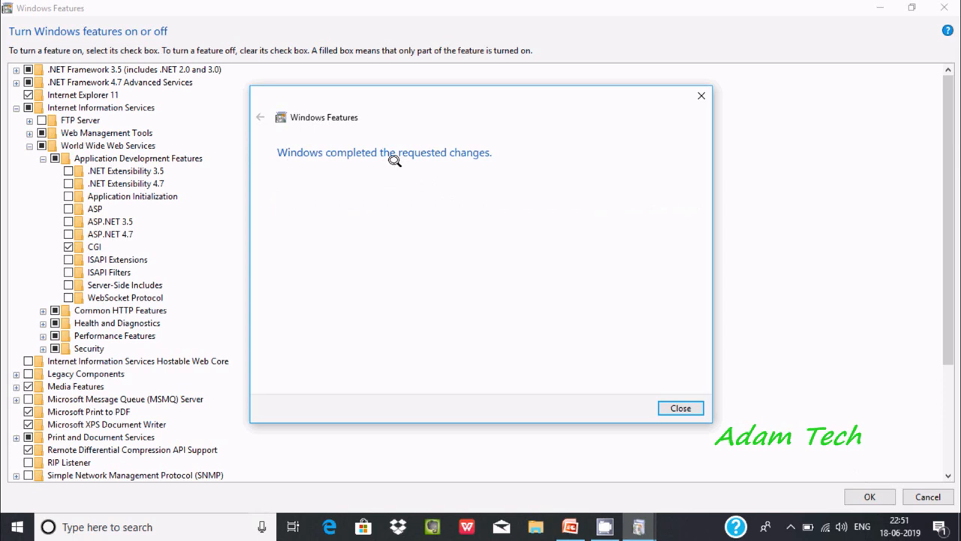
mouse_move(497, 171)
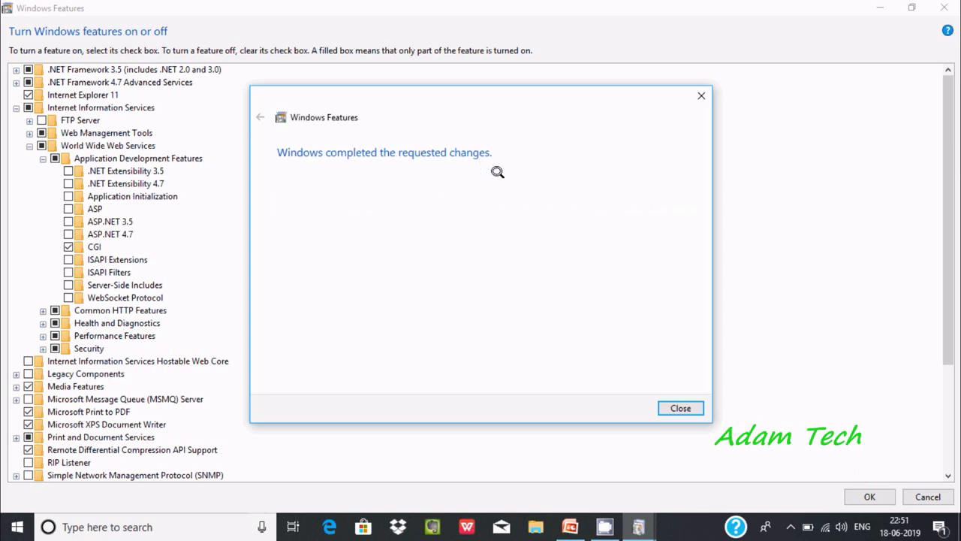
Step: Close the 'Windows completed the requested changes' notice
click(679, 408)
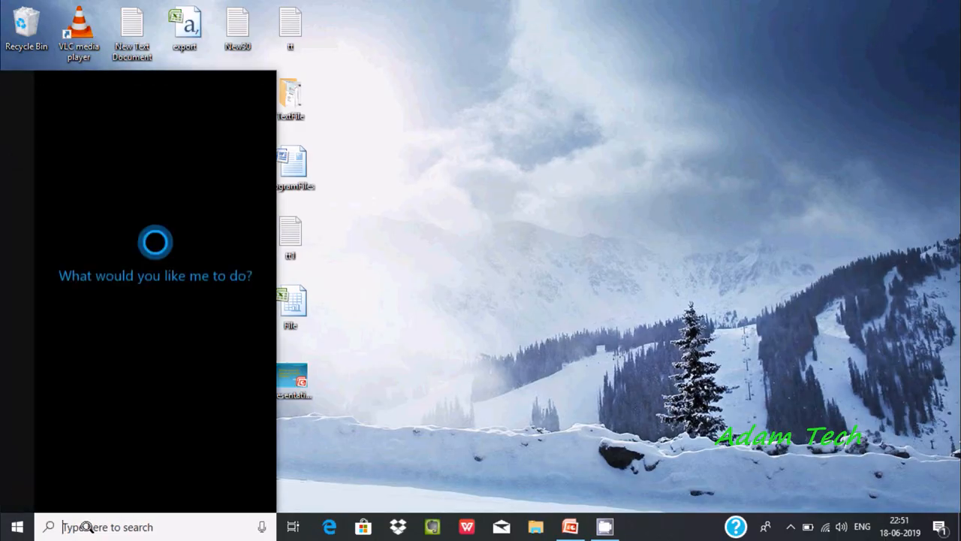
Step: Search the Start menu for 'iis' to find IIS Manager
text(iis)
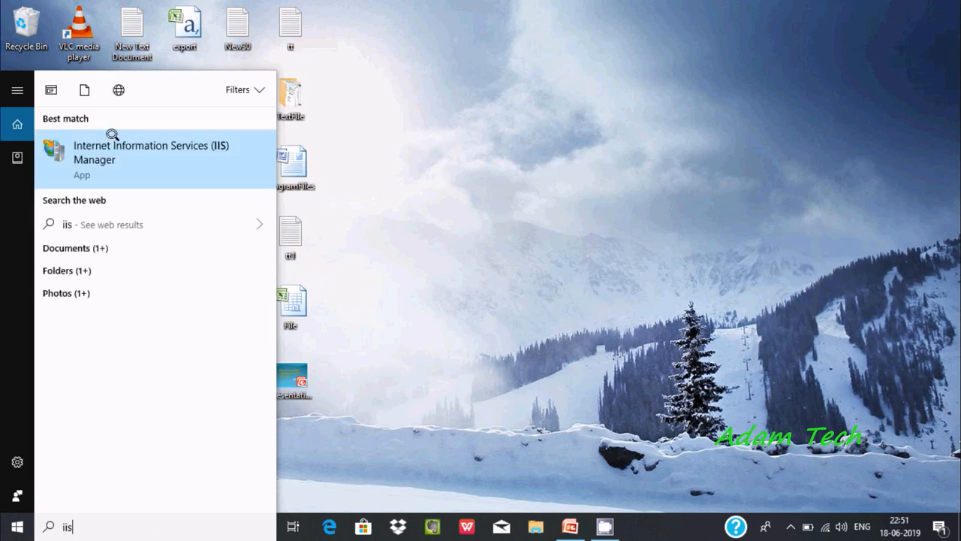
mouse_move(147, 162)
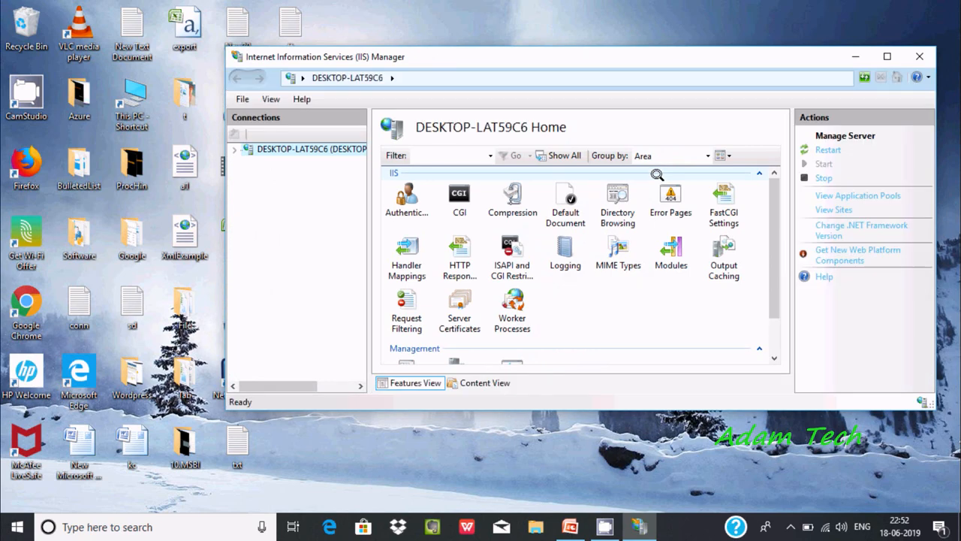
mouse_move(460, 193)
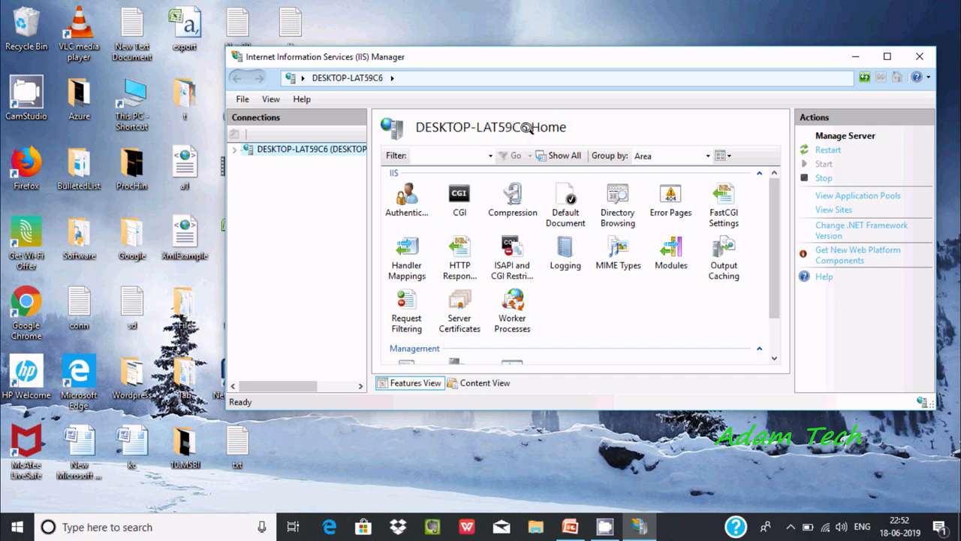
Step: Expand the server node and show its Application Pools page listing DefaultAppPool
click(235, 148)
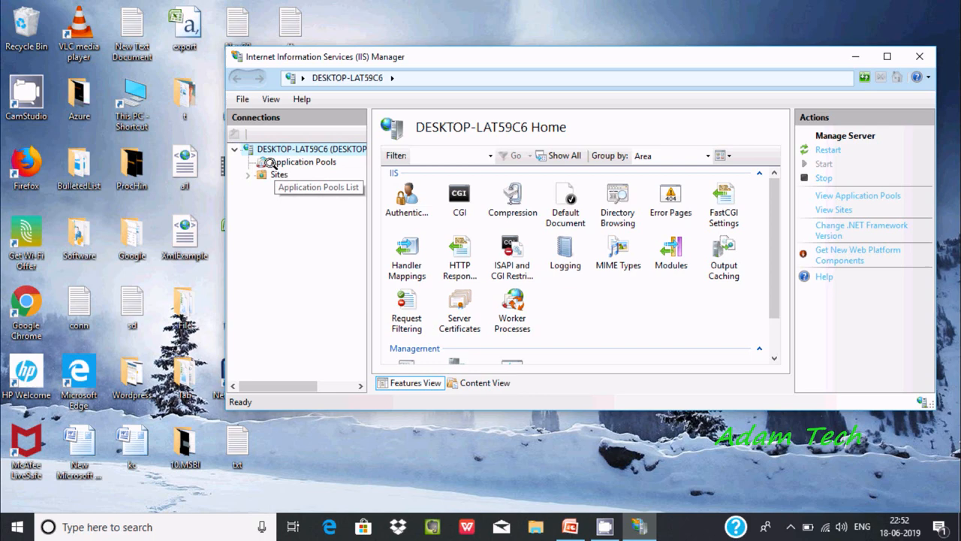
click(304, 163)
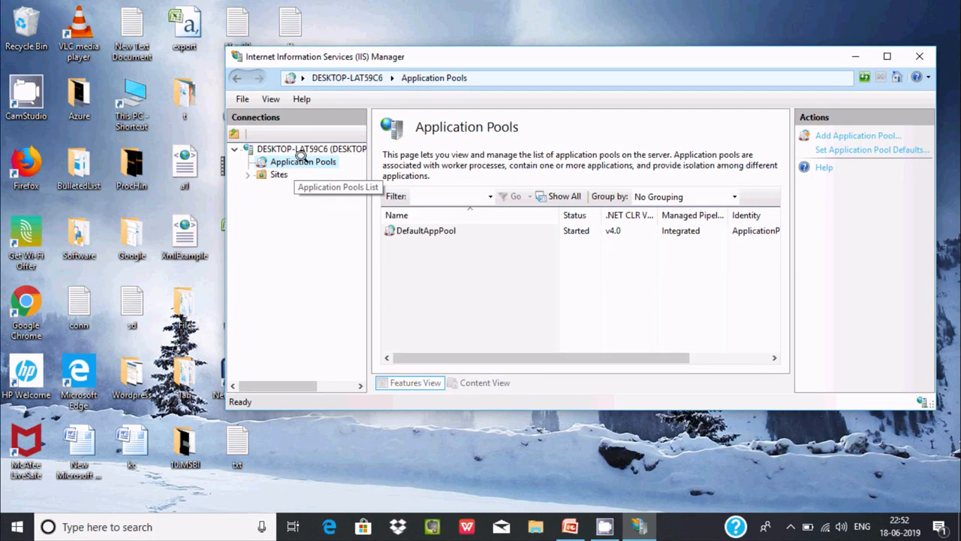
click(448, 195)
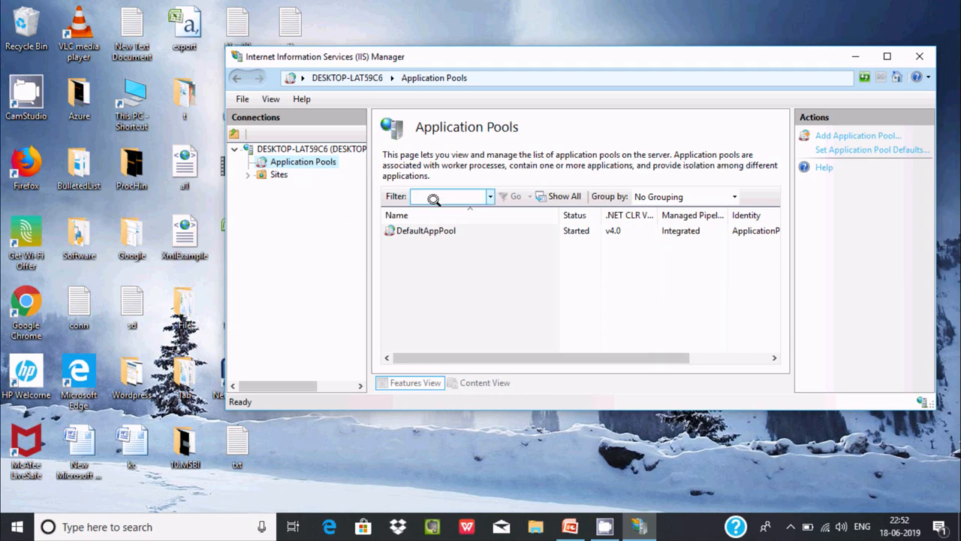
Step: Maximize IIS Manager and bring up the context menu for DefaultAppPool
click(425, 231)
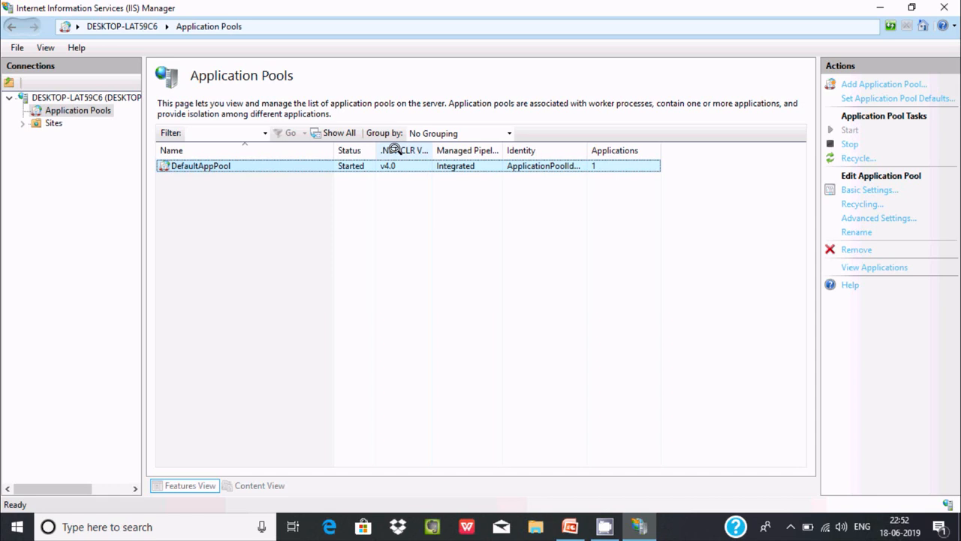
mouse_move(456, 168)
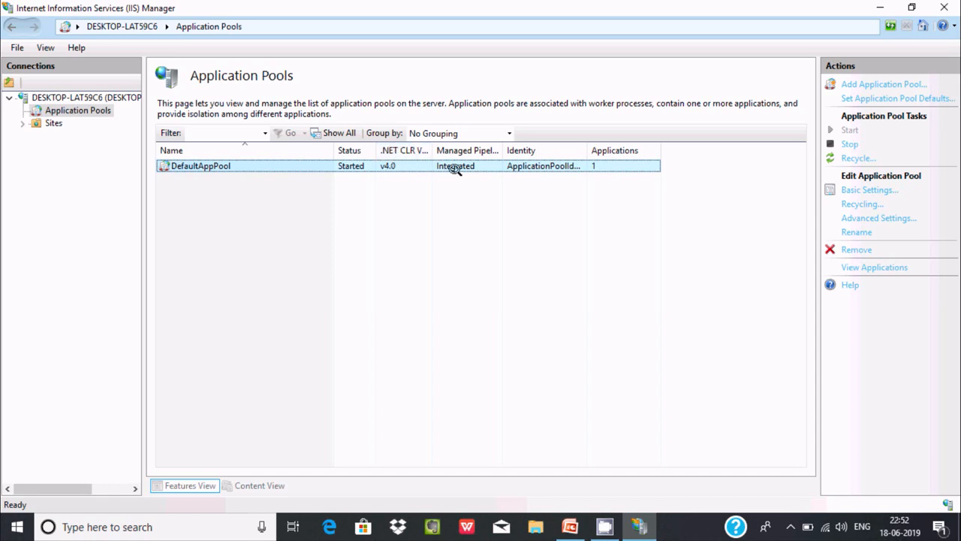
mouse_move(490, 165)
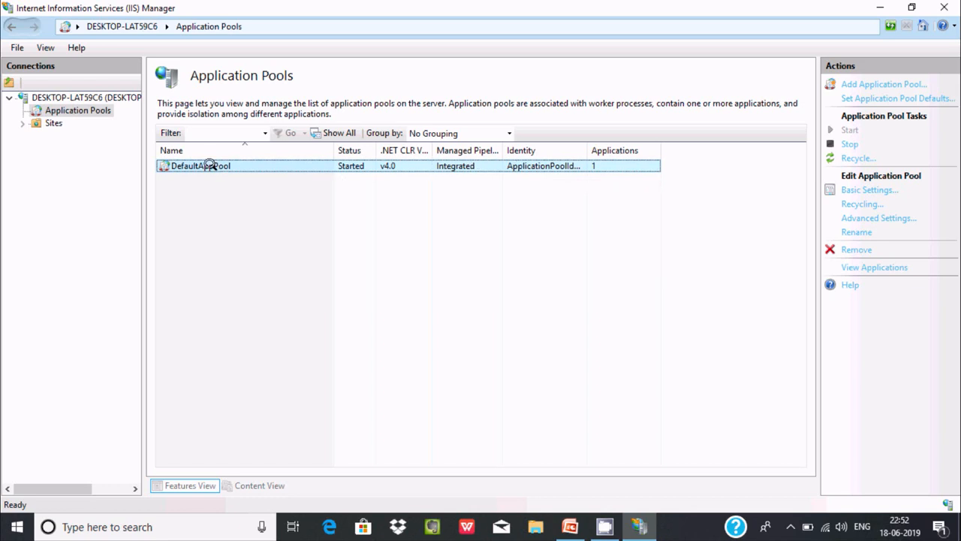
right_click(201, 165)
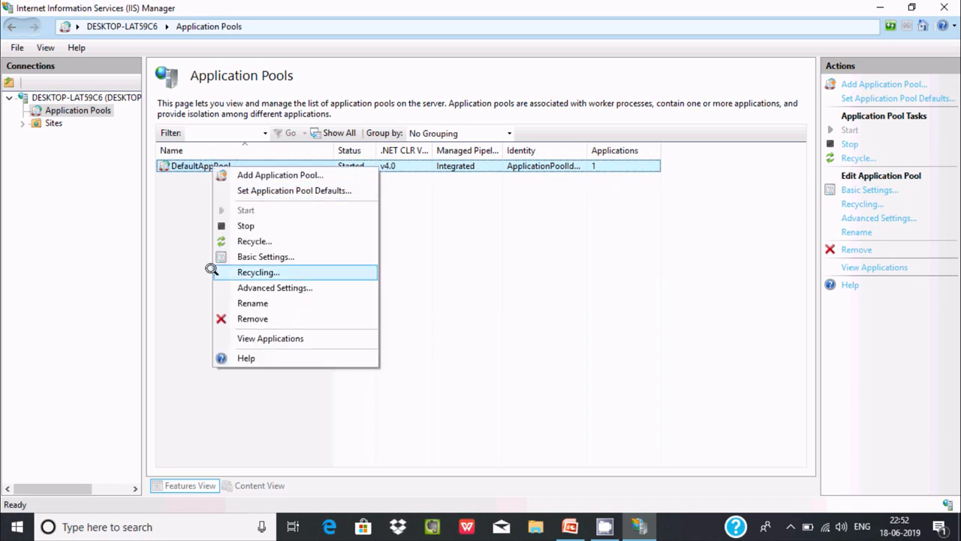
mouse_move(275, 288)
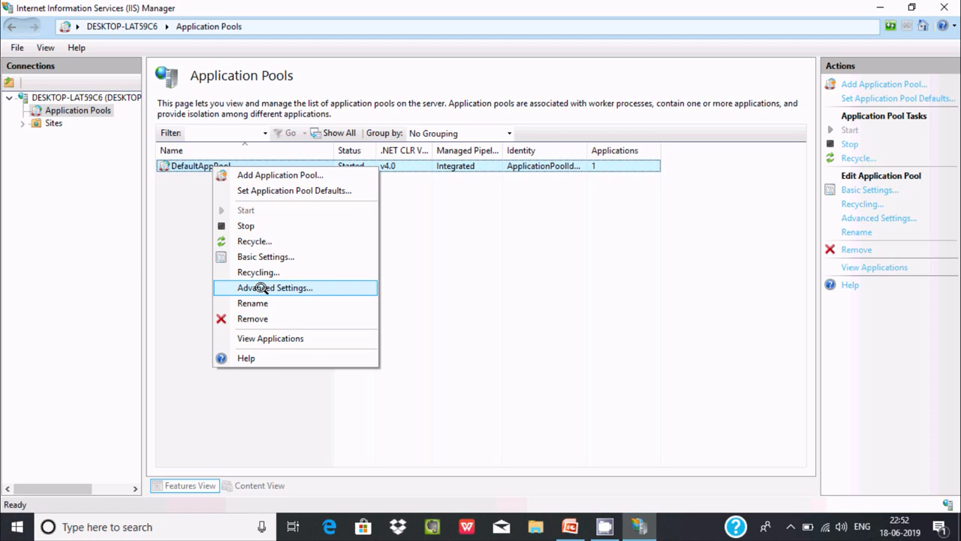
Step: Show DefaultAppPool's Advanced Settings, where Enable 32-Bit Applications is False
click(275, 288)
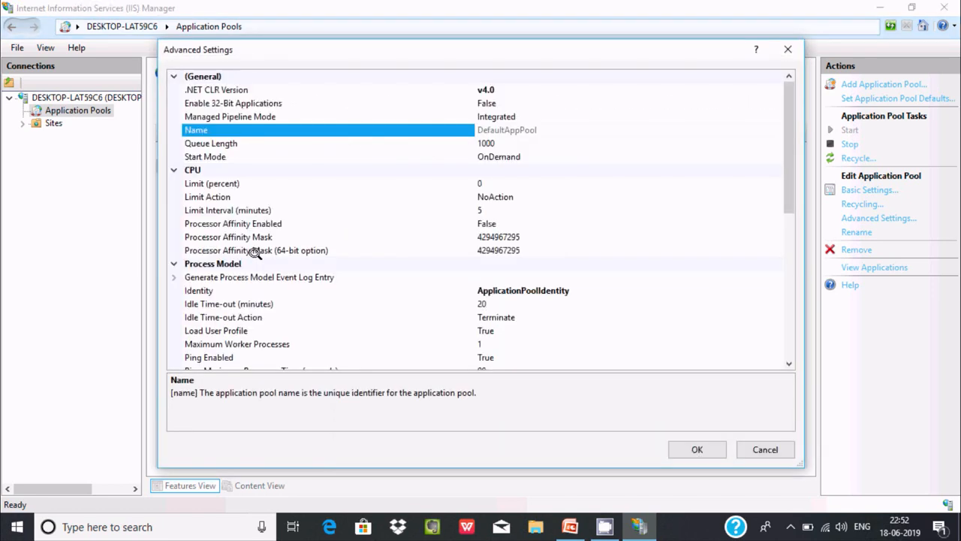
mouse_move(282, 102)
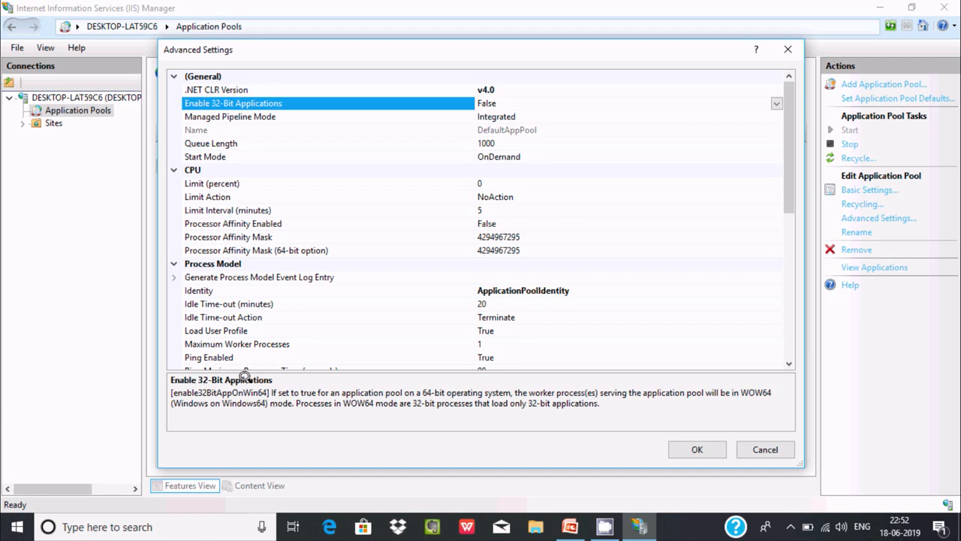
mouse_move(249, 379)
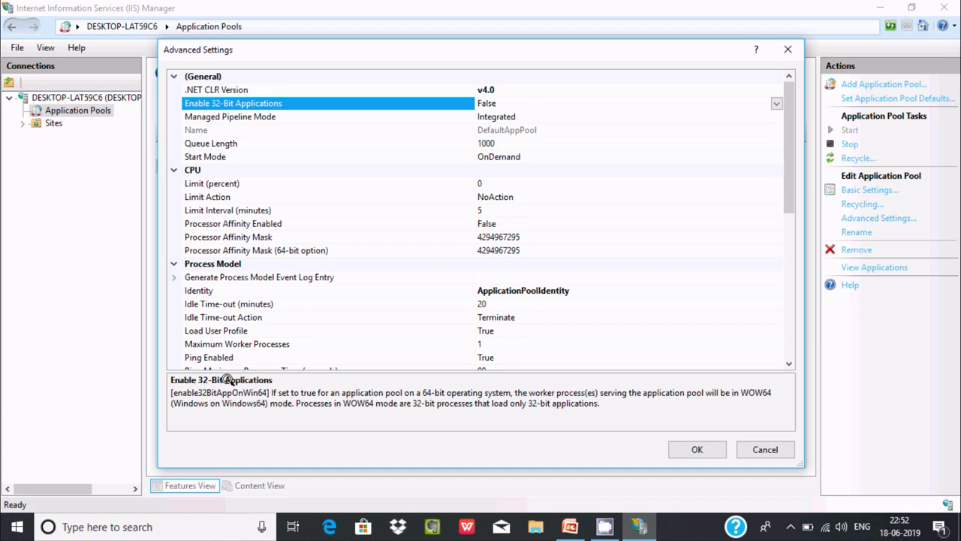
mouse_move(293, 396)
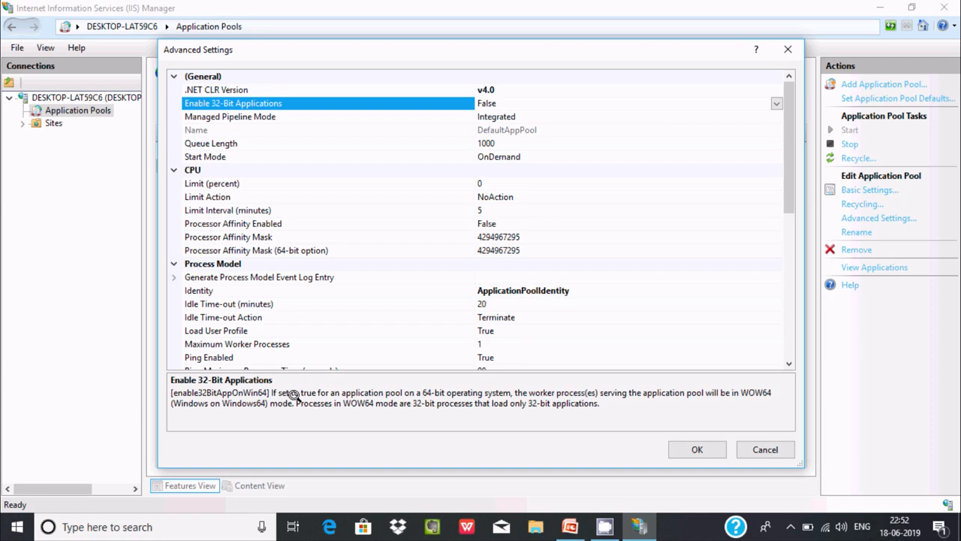
mouse_move(496, 104)
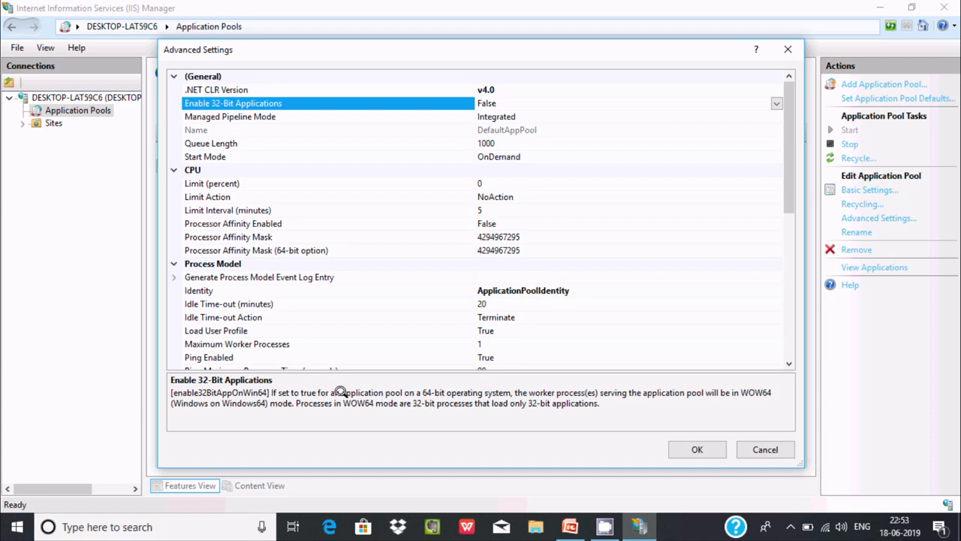
mouse_move(447, 390)
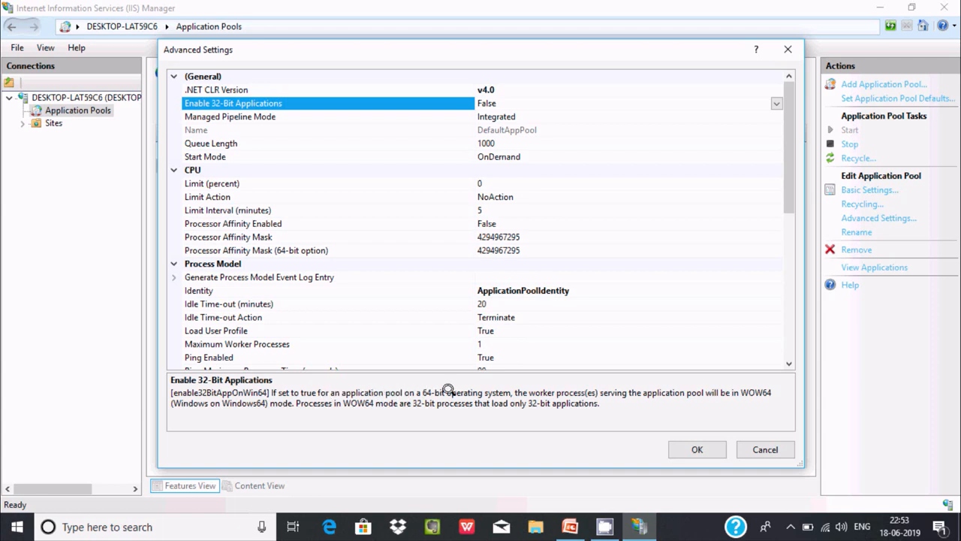
mouse_move(499, 390)
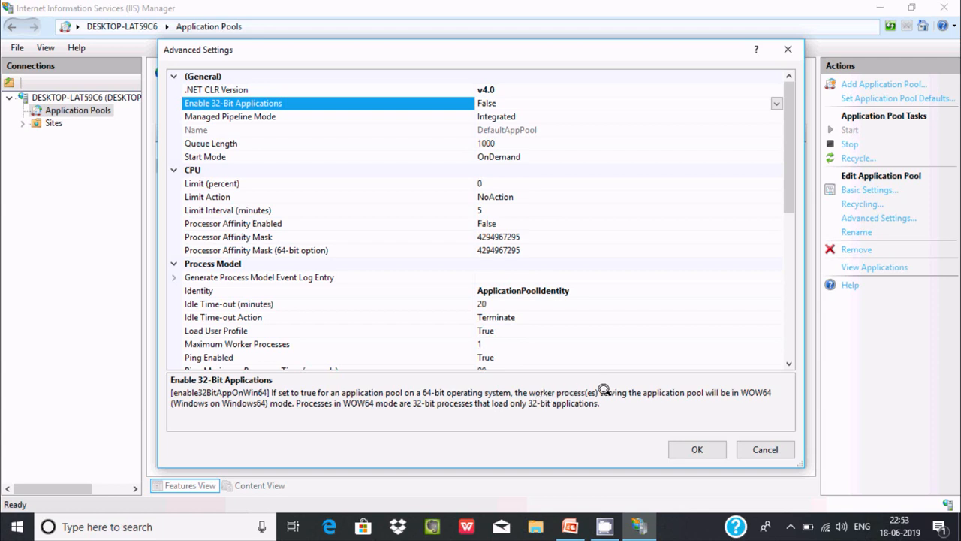
mouse_move(735, 393)
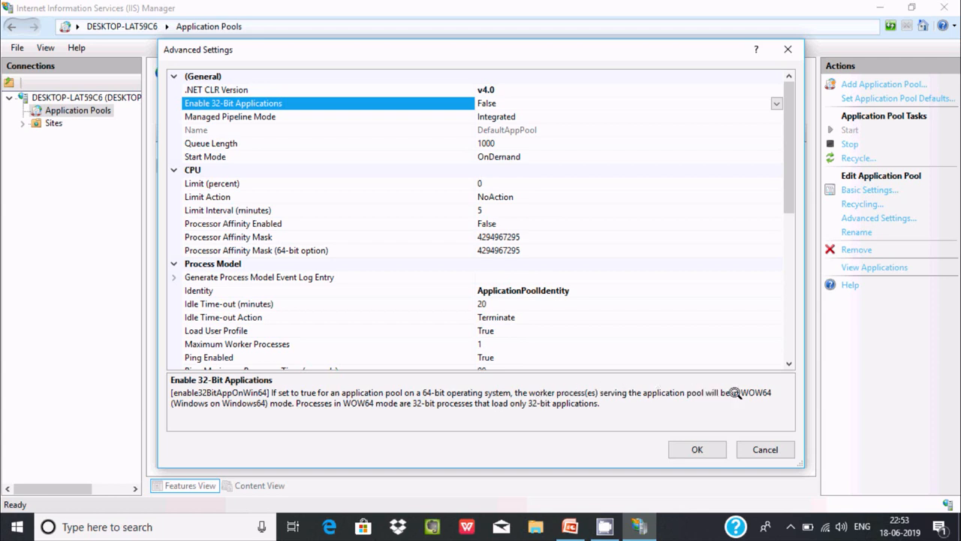
mouse_move(305, 383)
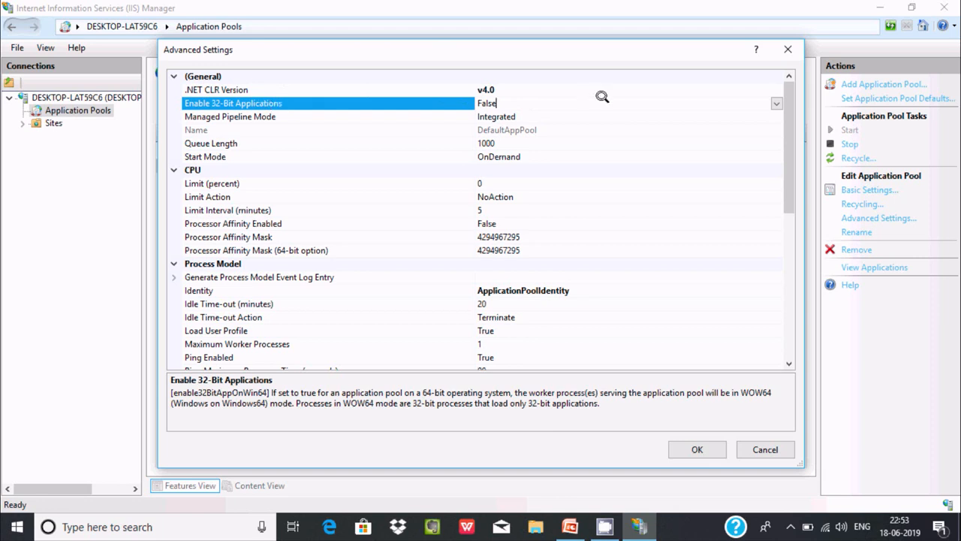
Step: Set Enable 32-Bit Applications for DefaultAppPool to True
click(776, 102)
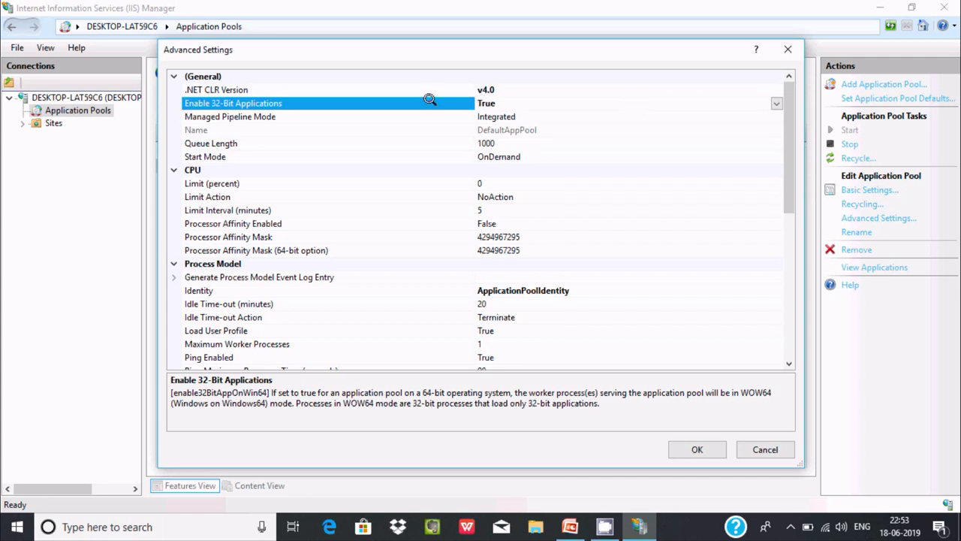
mouse_move(266, 92)
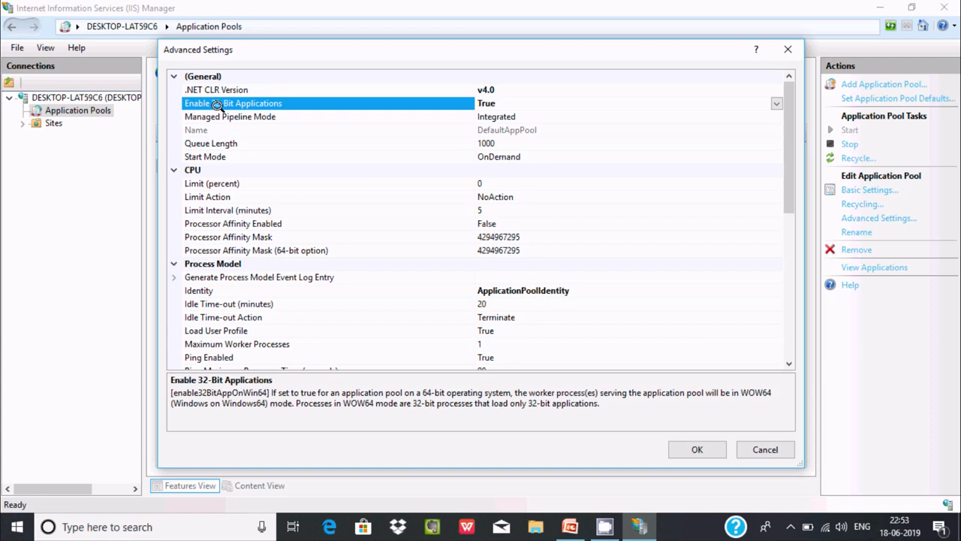
mouse_move(381, 333)
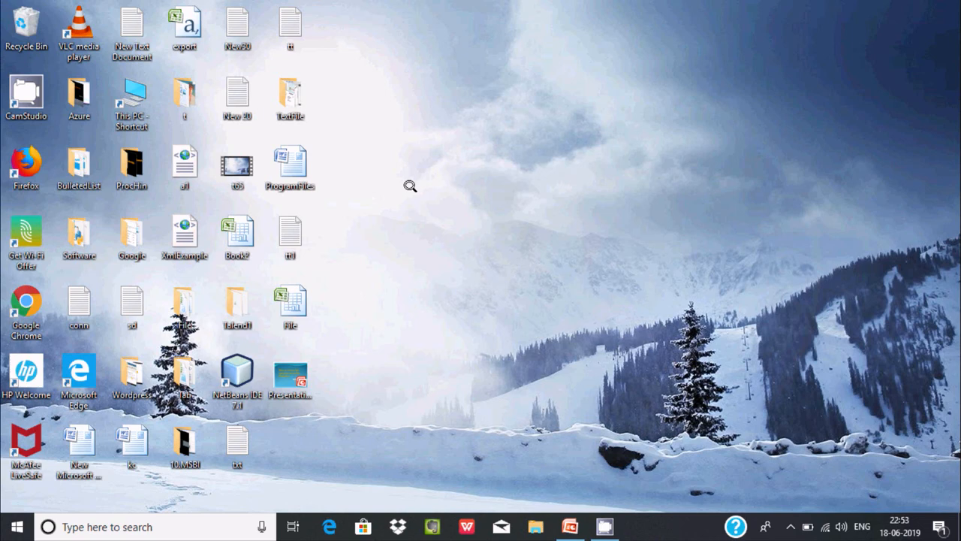
mouse_move(421, 193)
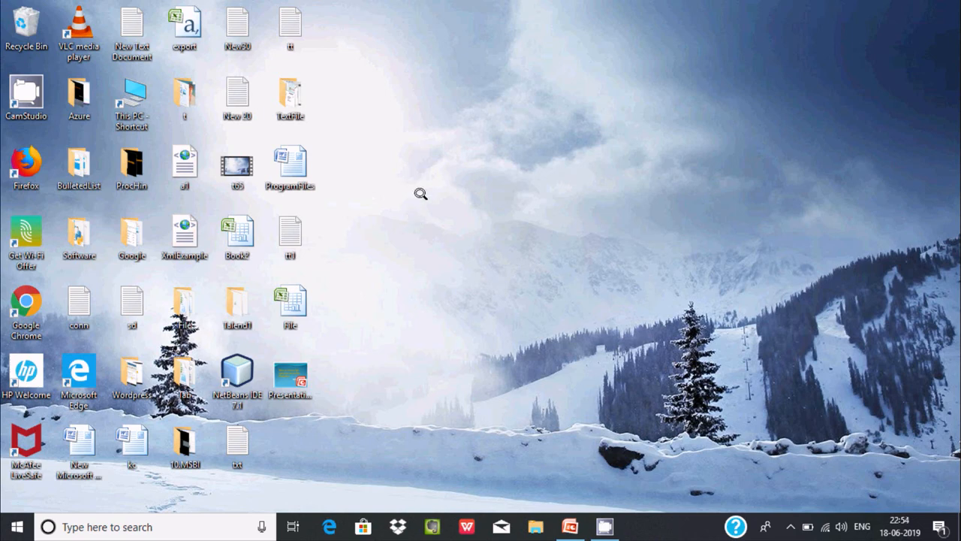
mouse_move(432, 255)
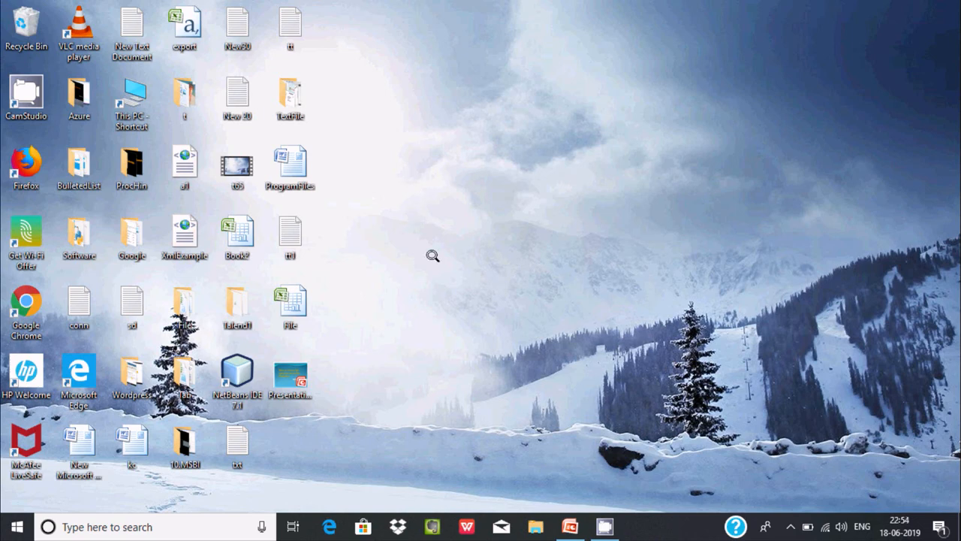
mouse_move(475, 216)
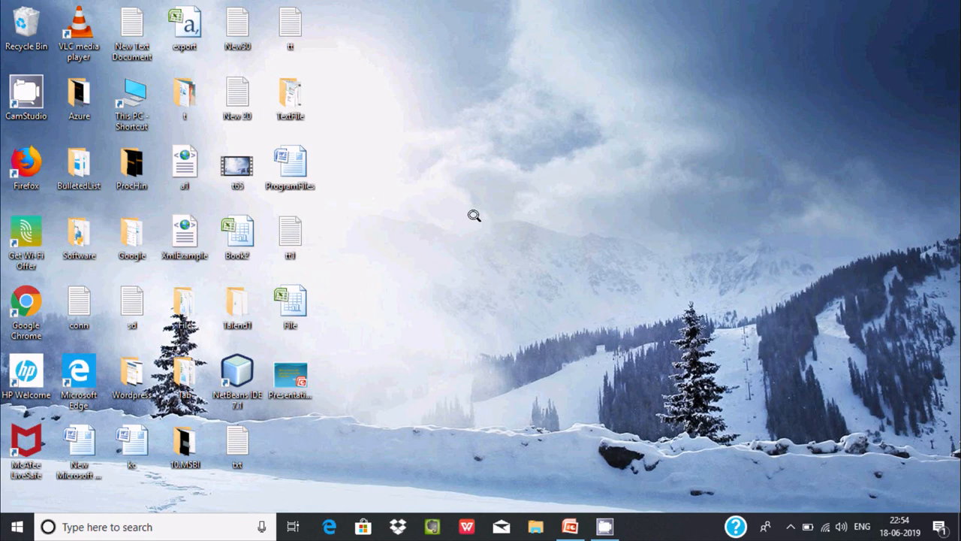